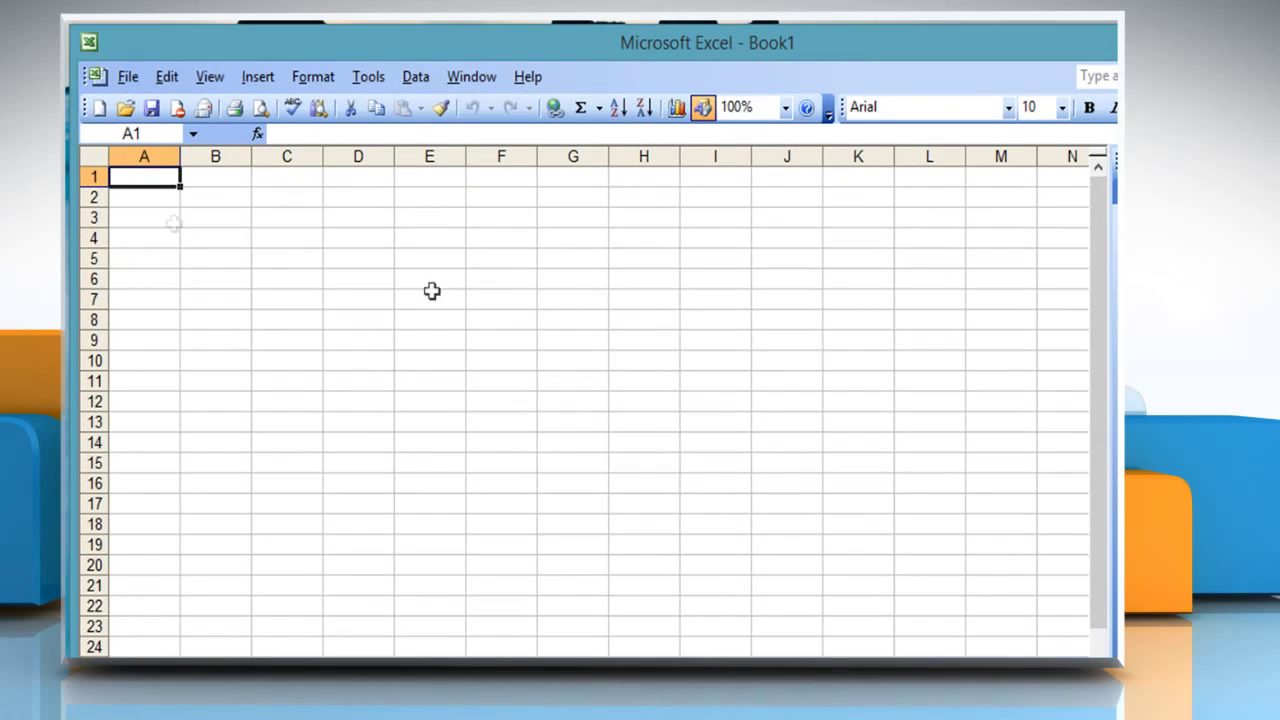
Step: Open the Workbook file from the Desktop, showing the Units table and 3D column chart
left_click(127, 76)
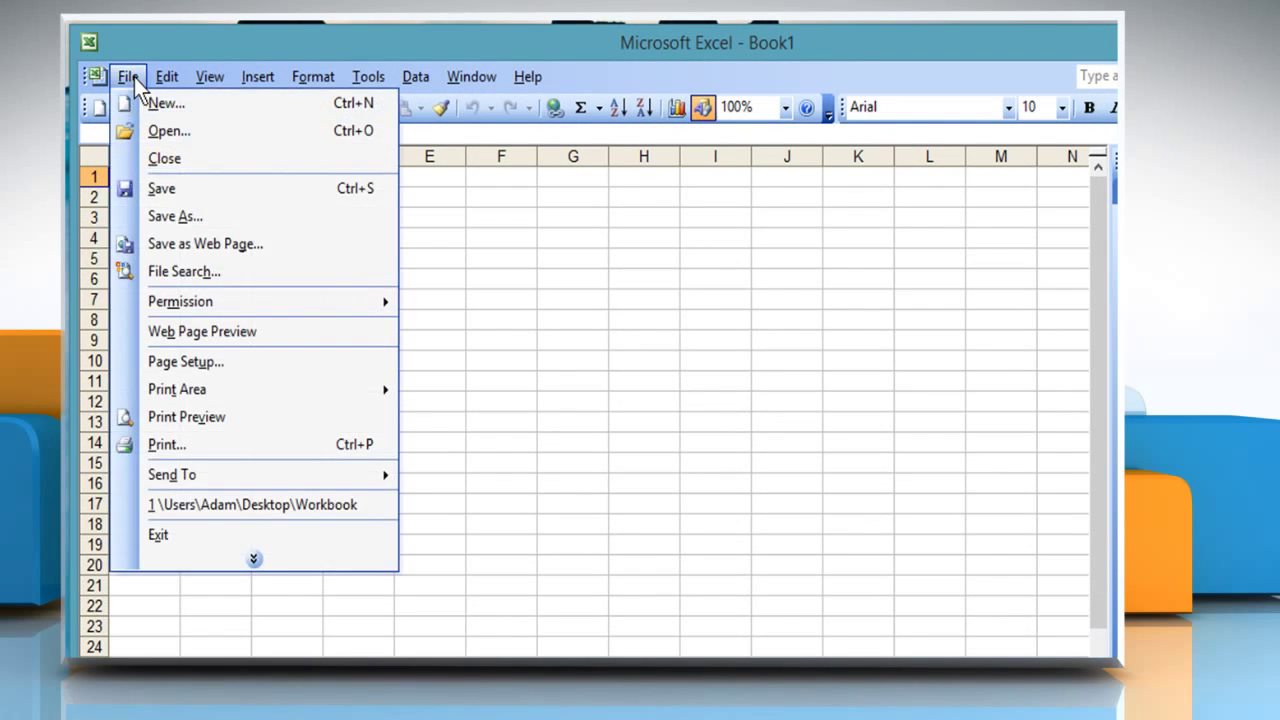
left_click(168, 130)
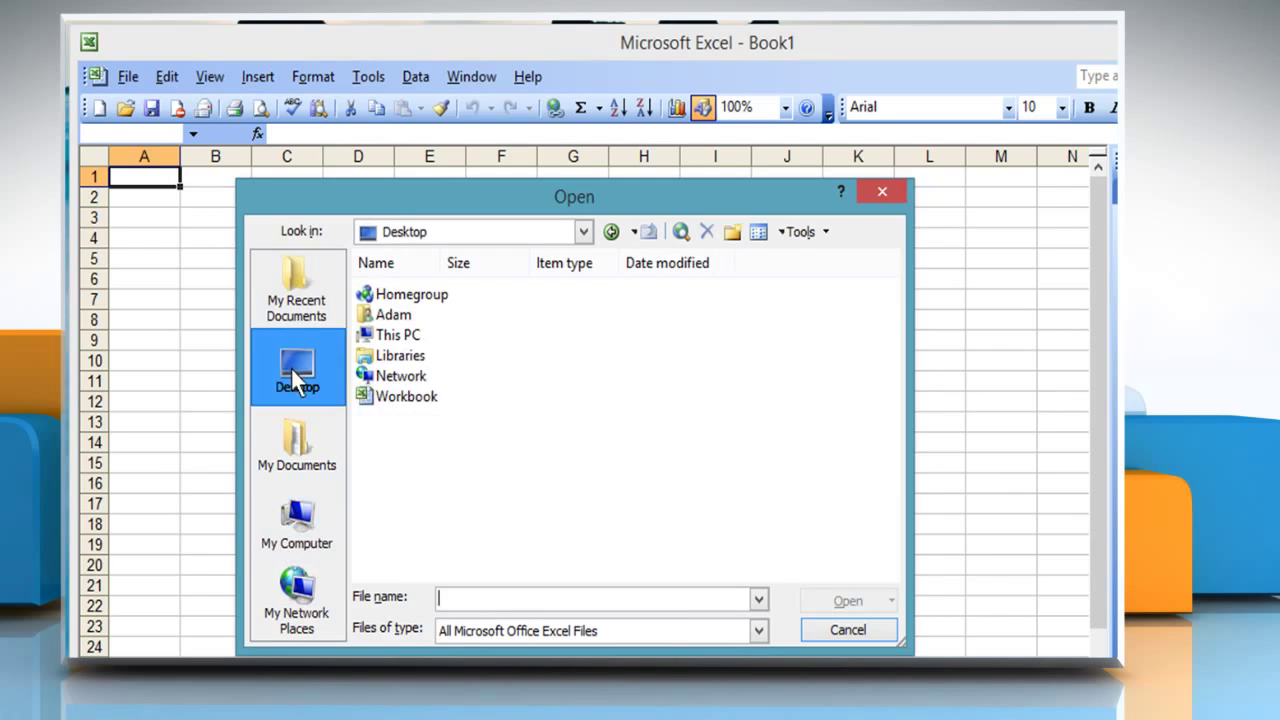
left_click(407, 396)
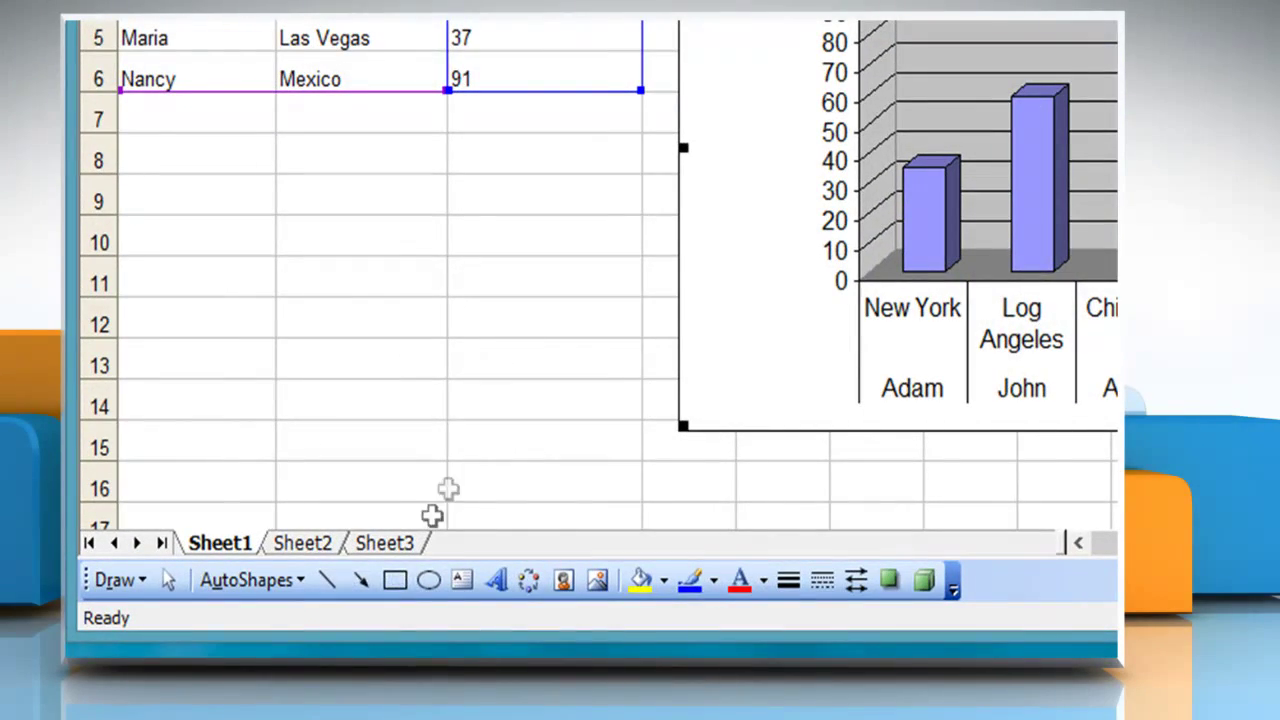
Step: Draw an arrow from below the chart up to the top of the Log Angeles column
left_click(343, 589)
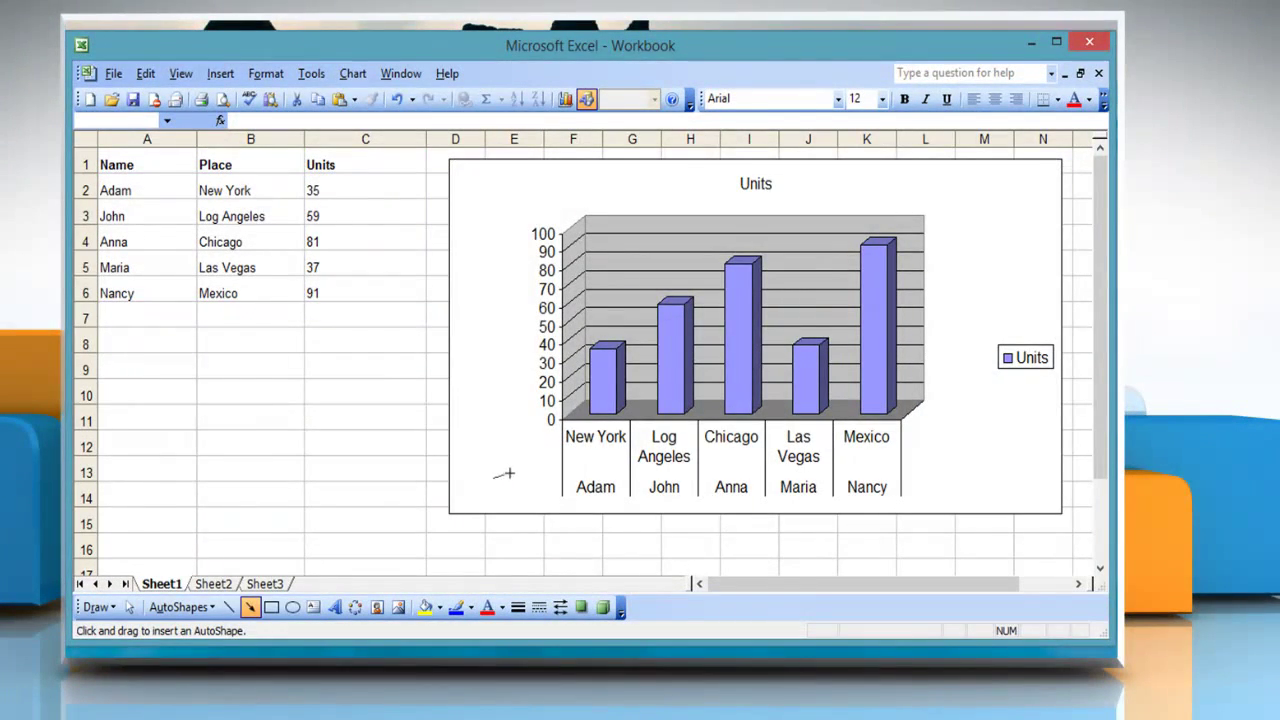
left_click_drag(495, 480, 645, 320)
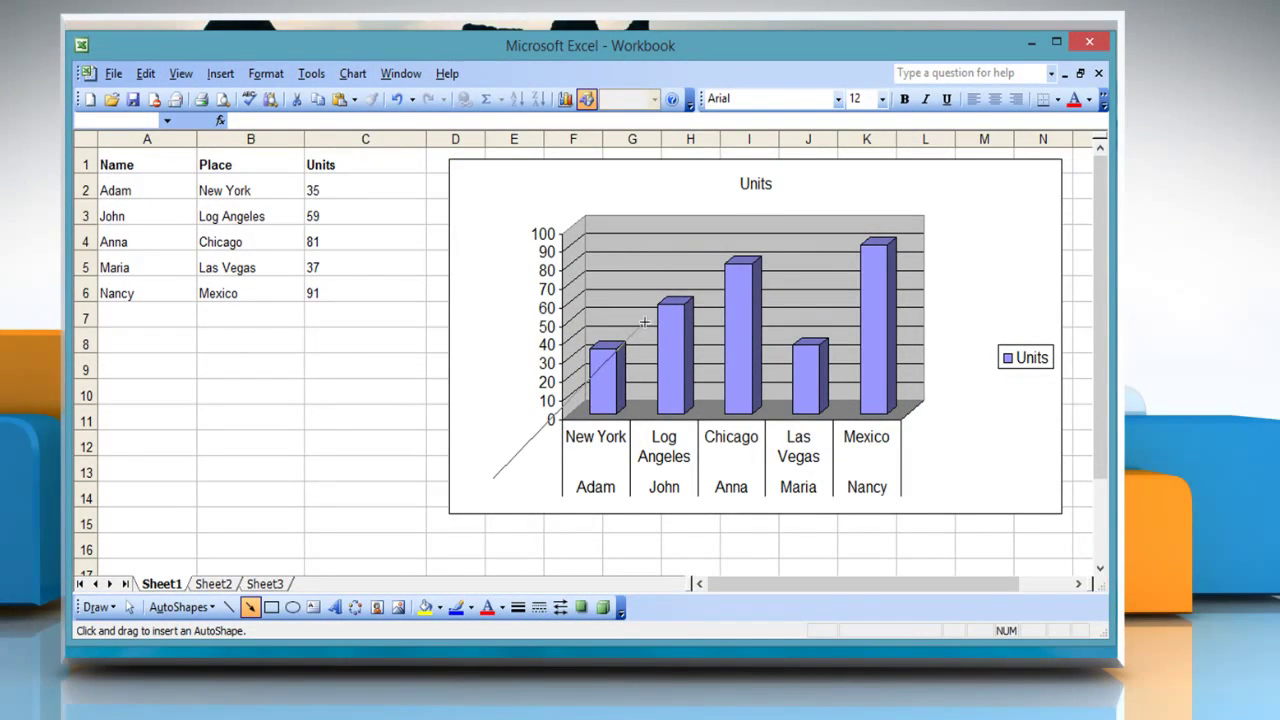
left_click_drag(493, 478, 650, 318)
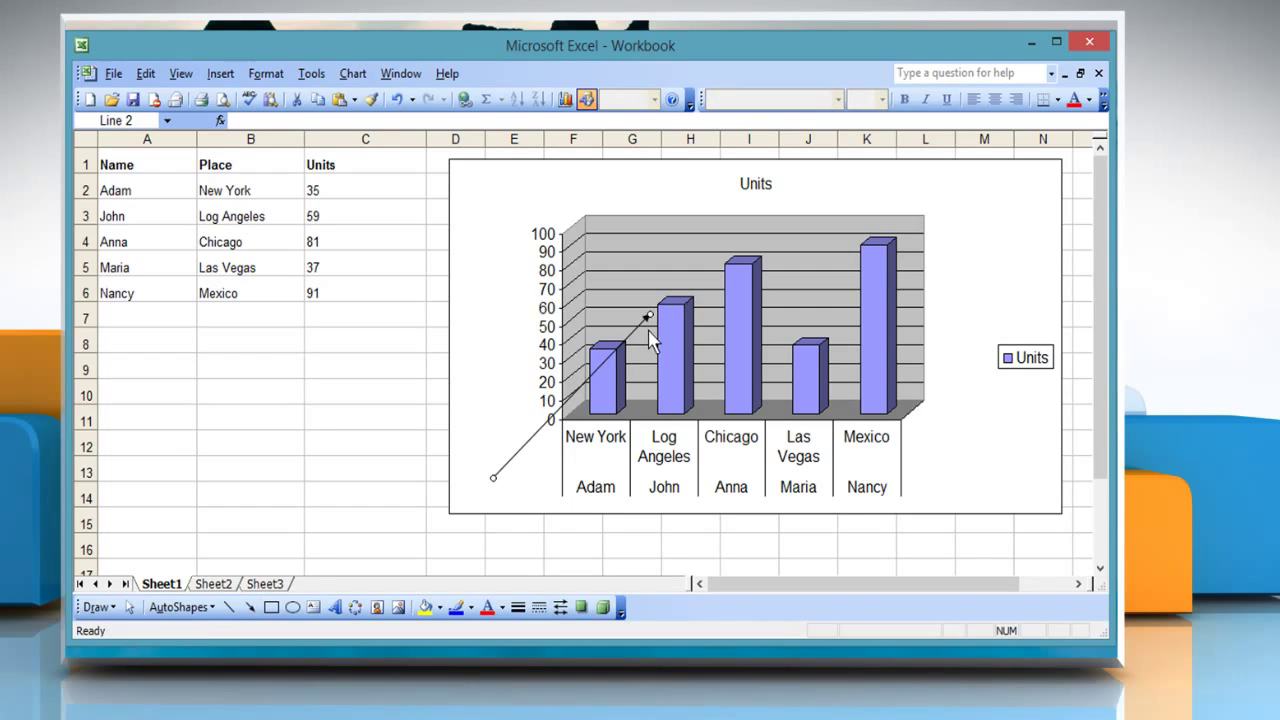
mouse_move(625, 335)
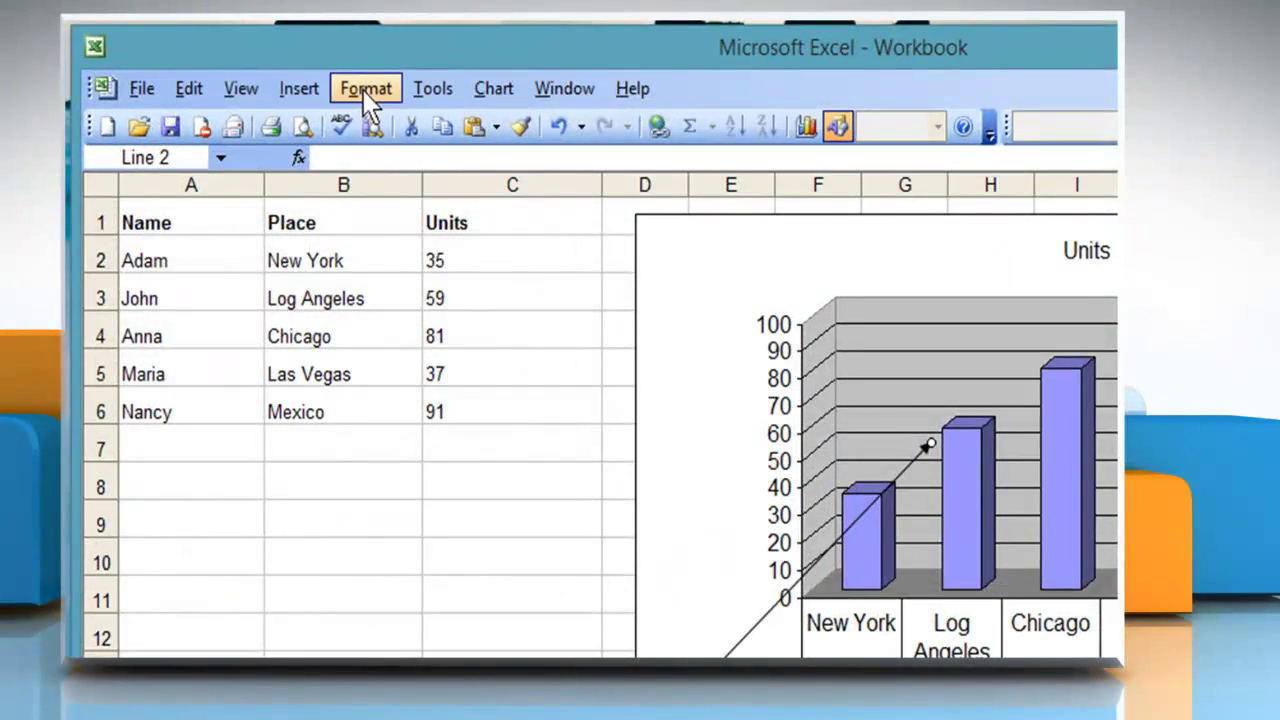
Step: In Format AutoShape, give the arrow a thicker red 3 pt line with a solid arrowhead end
left_click(365, 88)
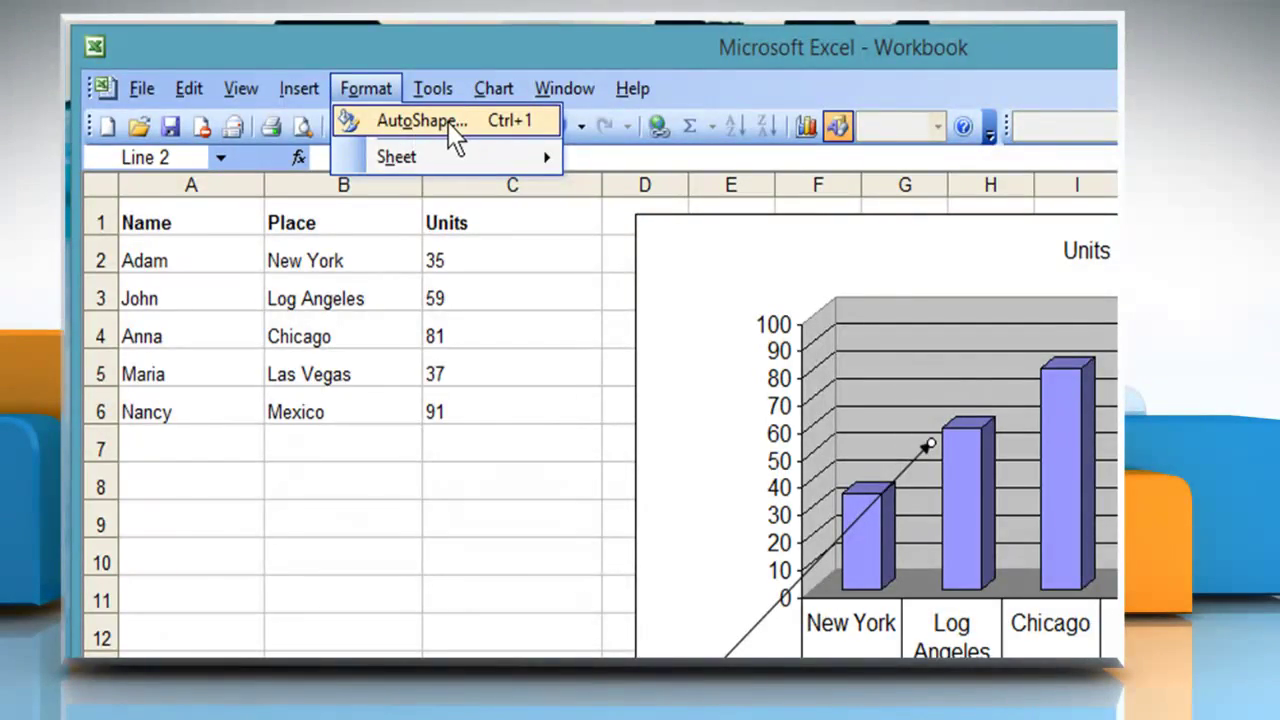
left_click(420, 121)
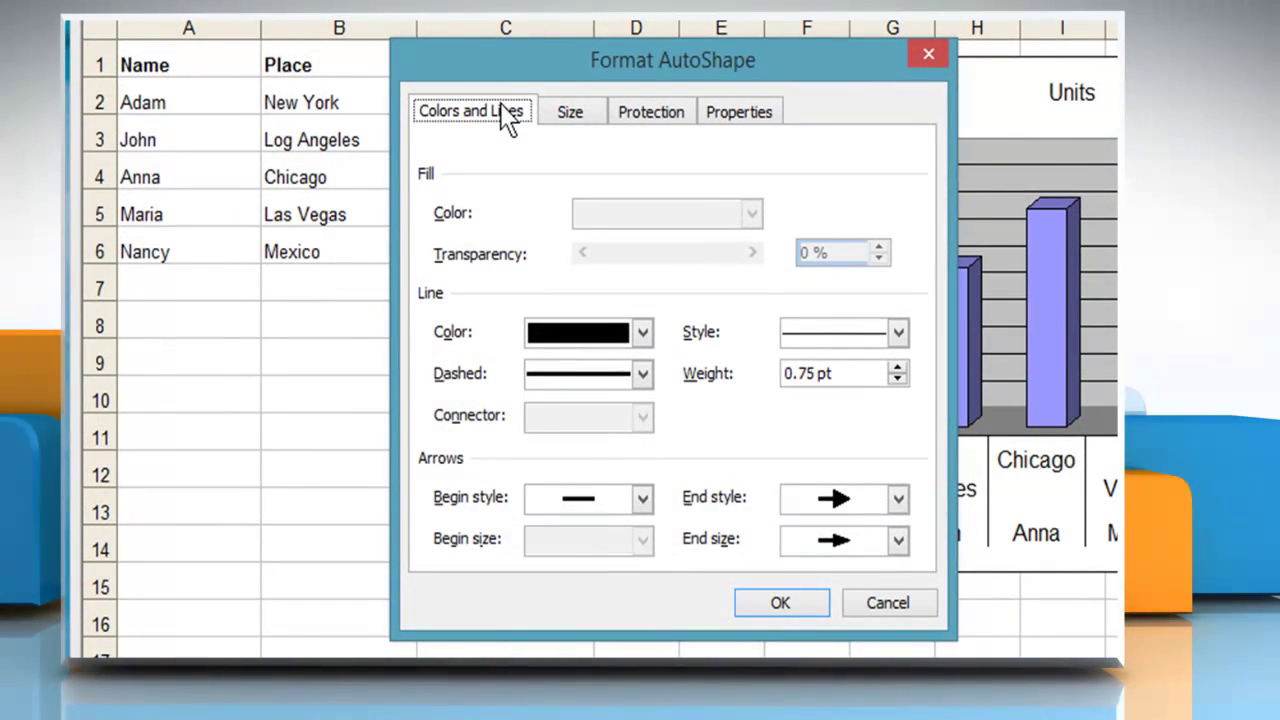
mouse_move(720, 315)
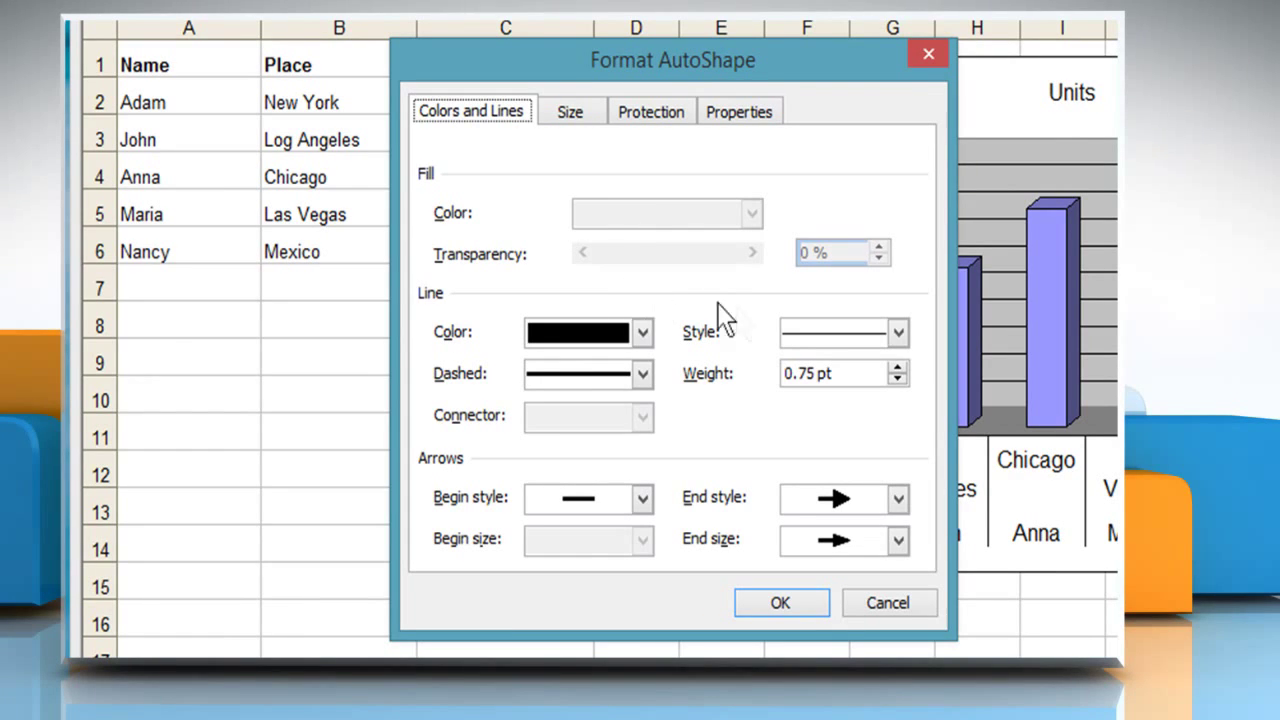
left_click(897, 332)
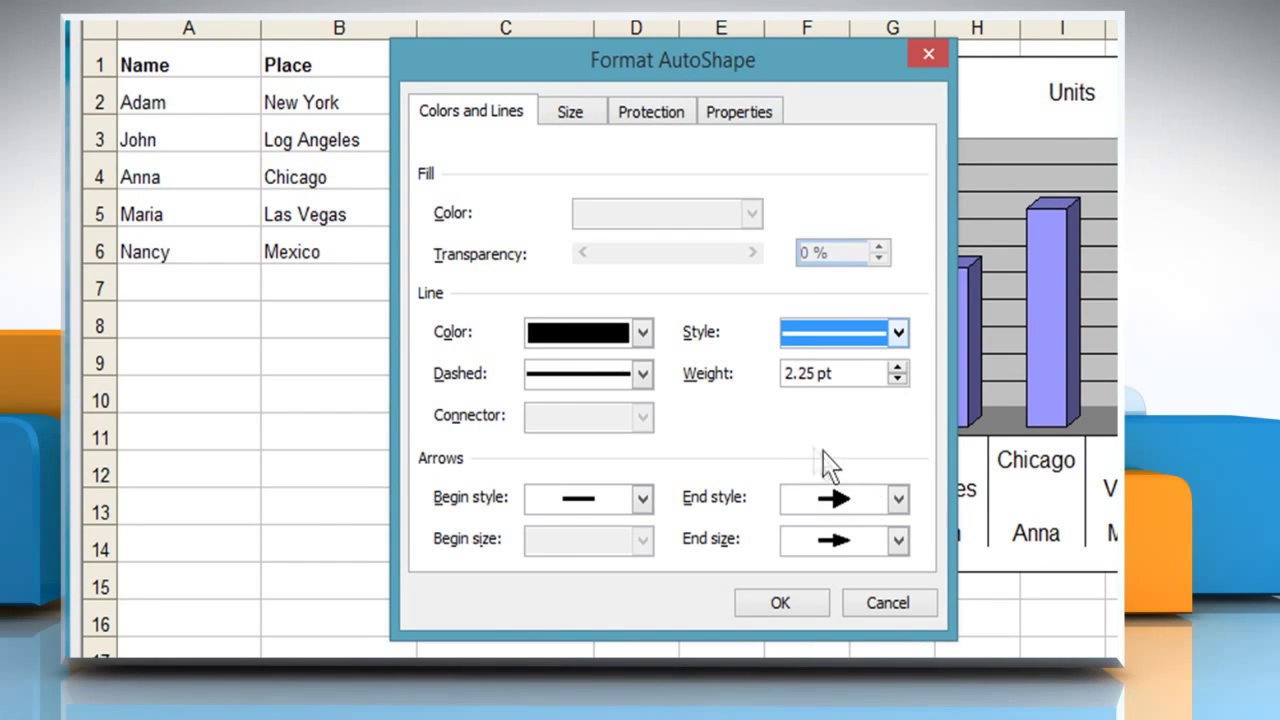
left_click(643, 332)
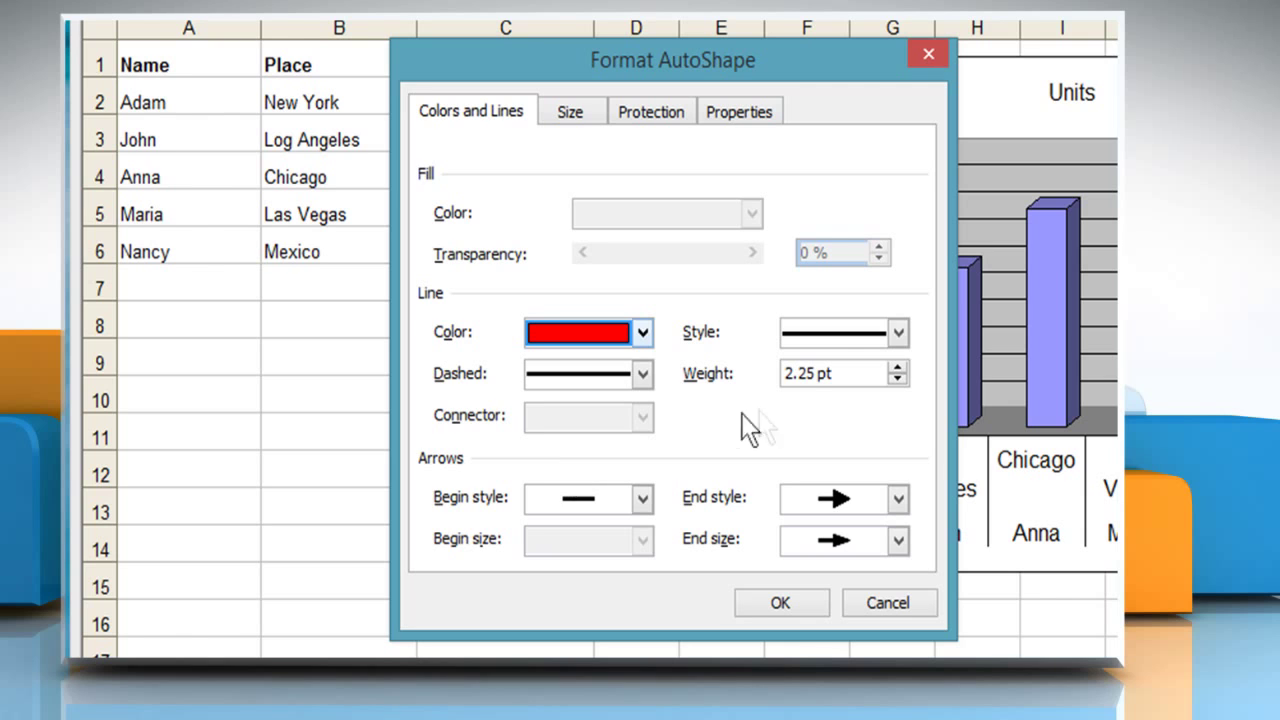
left_click(901, 380)
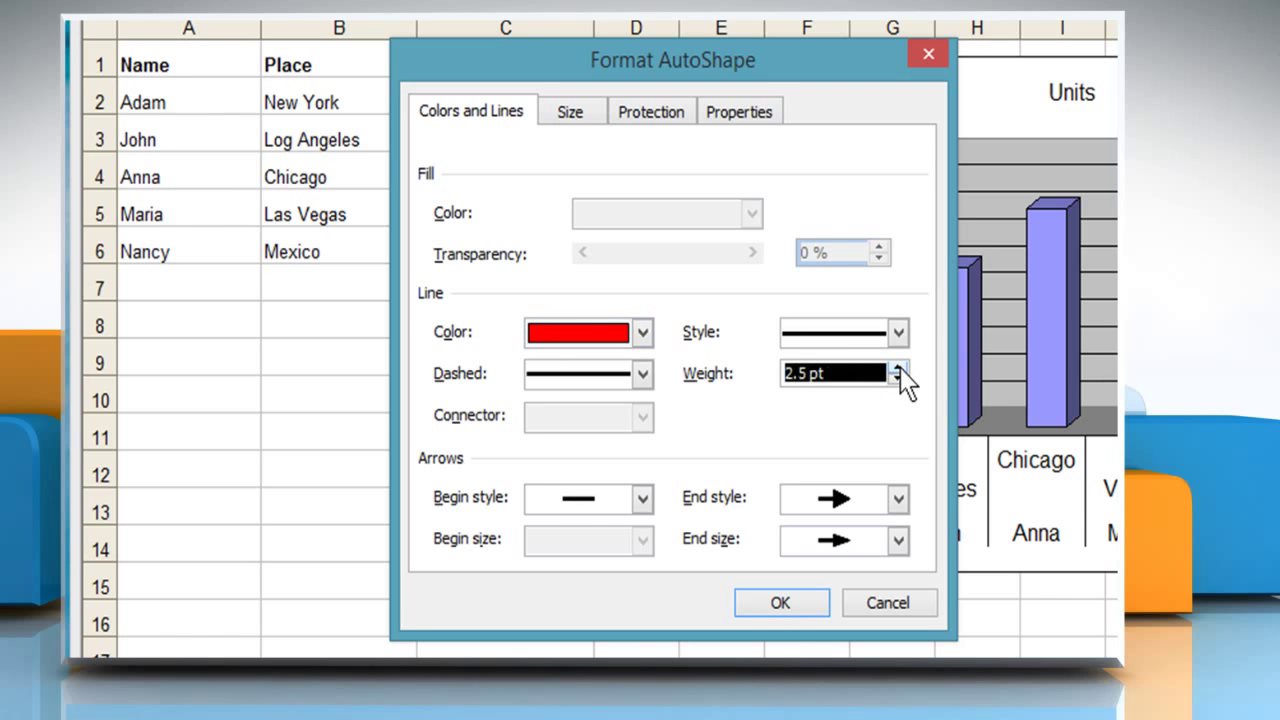
left_click(901, 367)
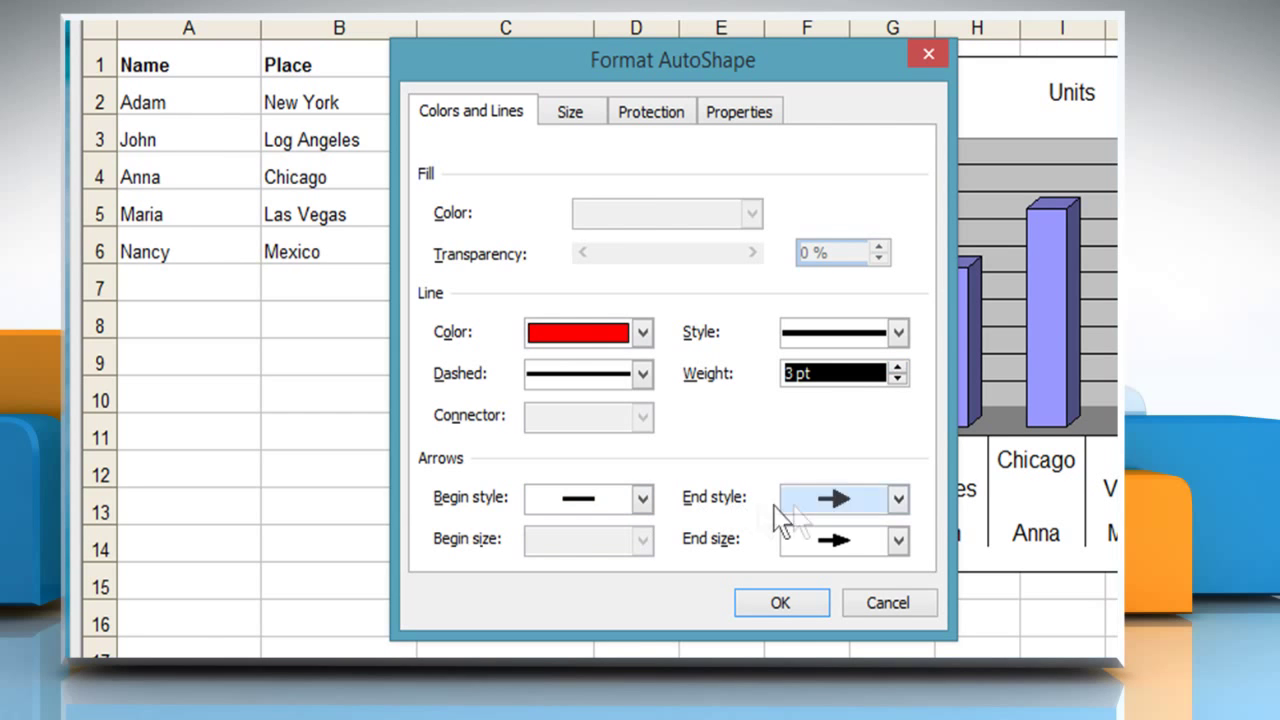
left_click(897, 499)
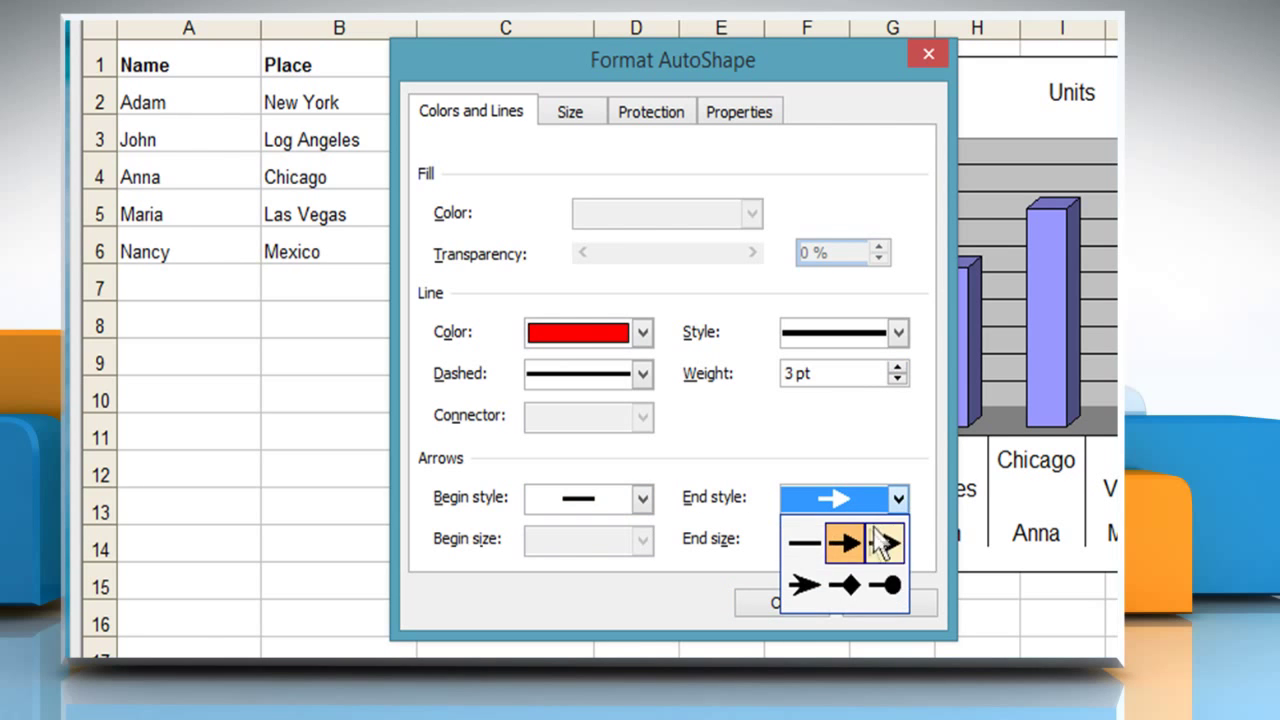
left_click(843, 543)
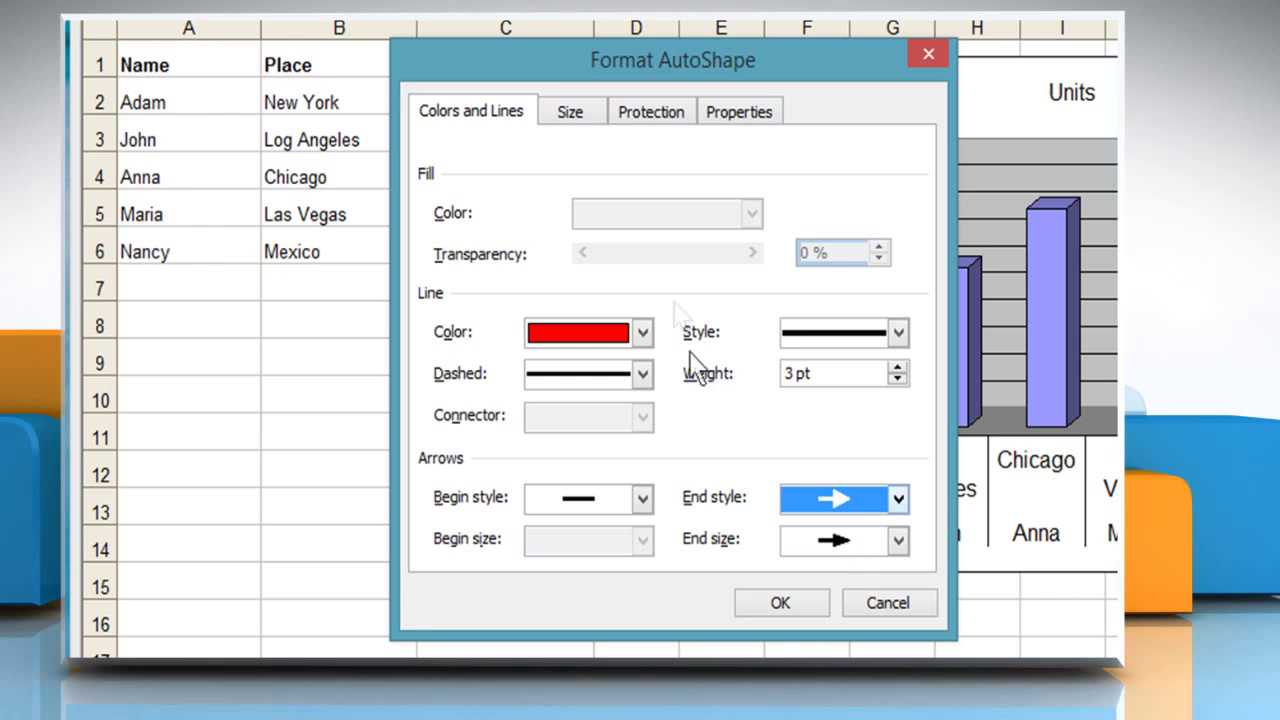
left_click(739, 111)
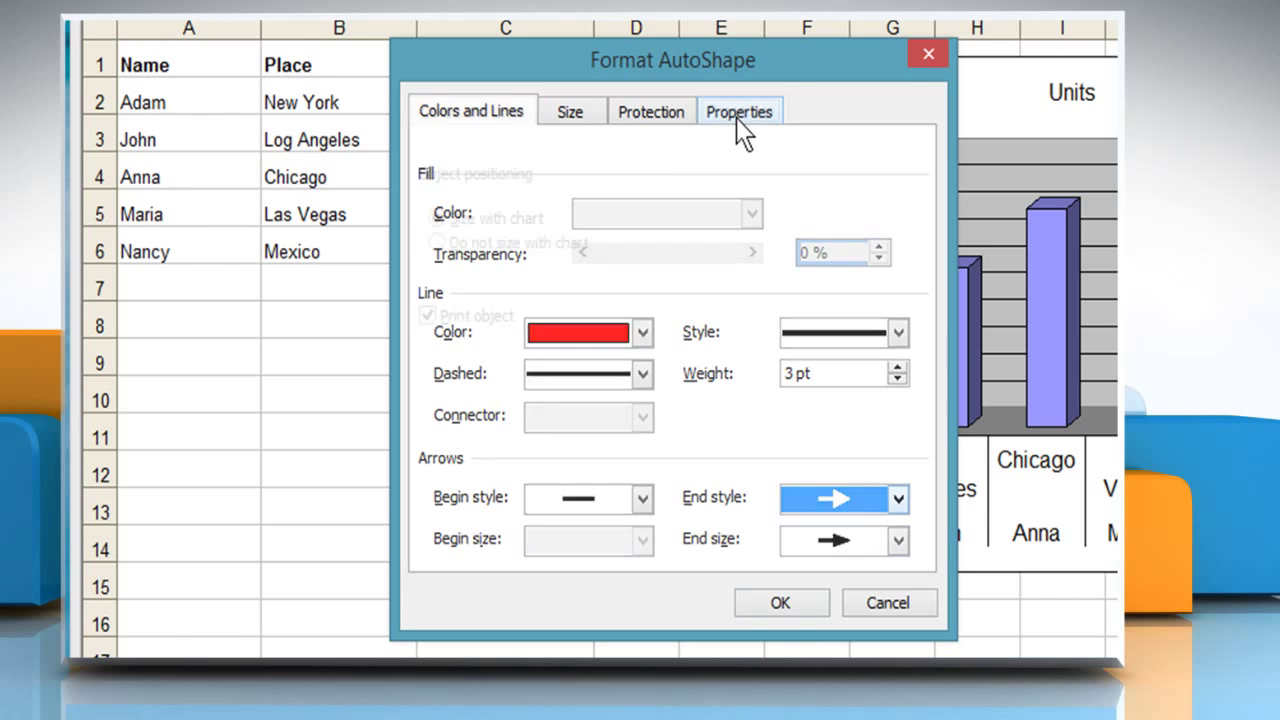
Step: Review the Properties settings and confirm Format AutoShape so the arrow turns thick and red
left_click(740, 111)
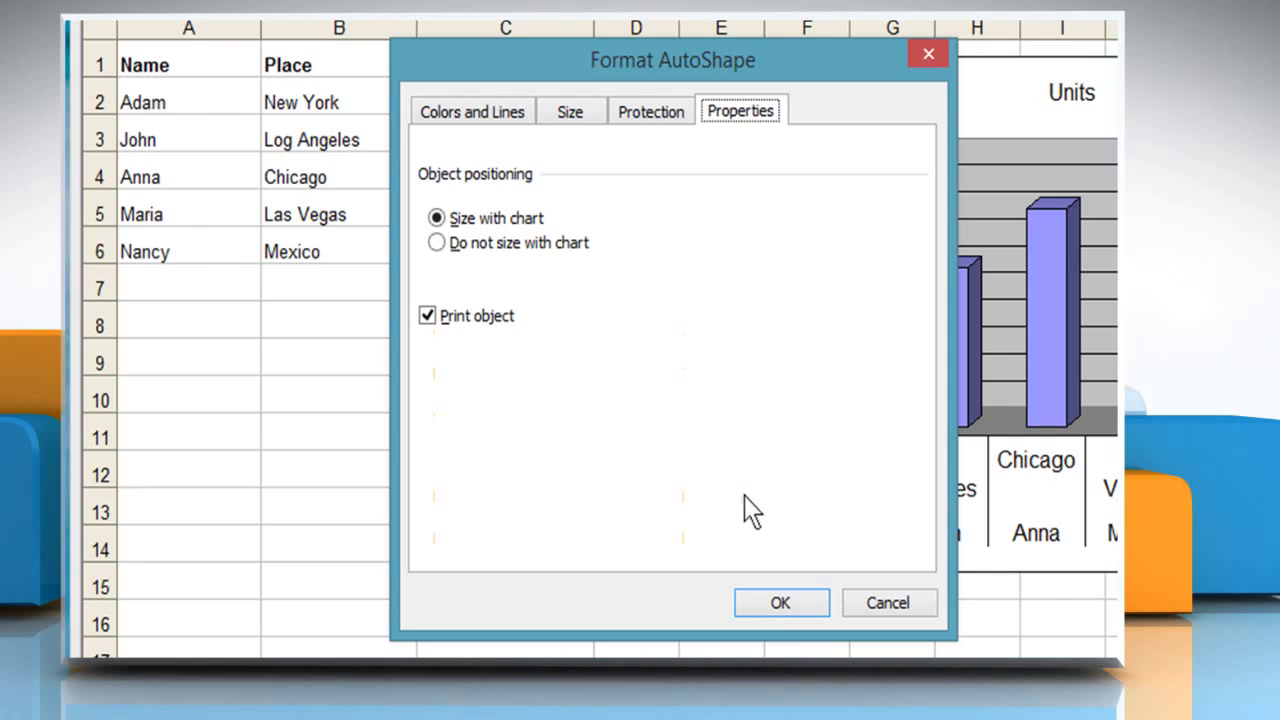
left_click(781, 602)
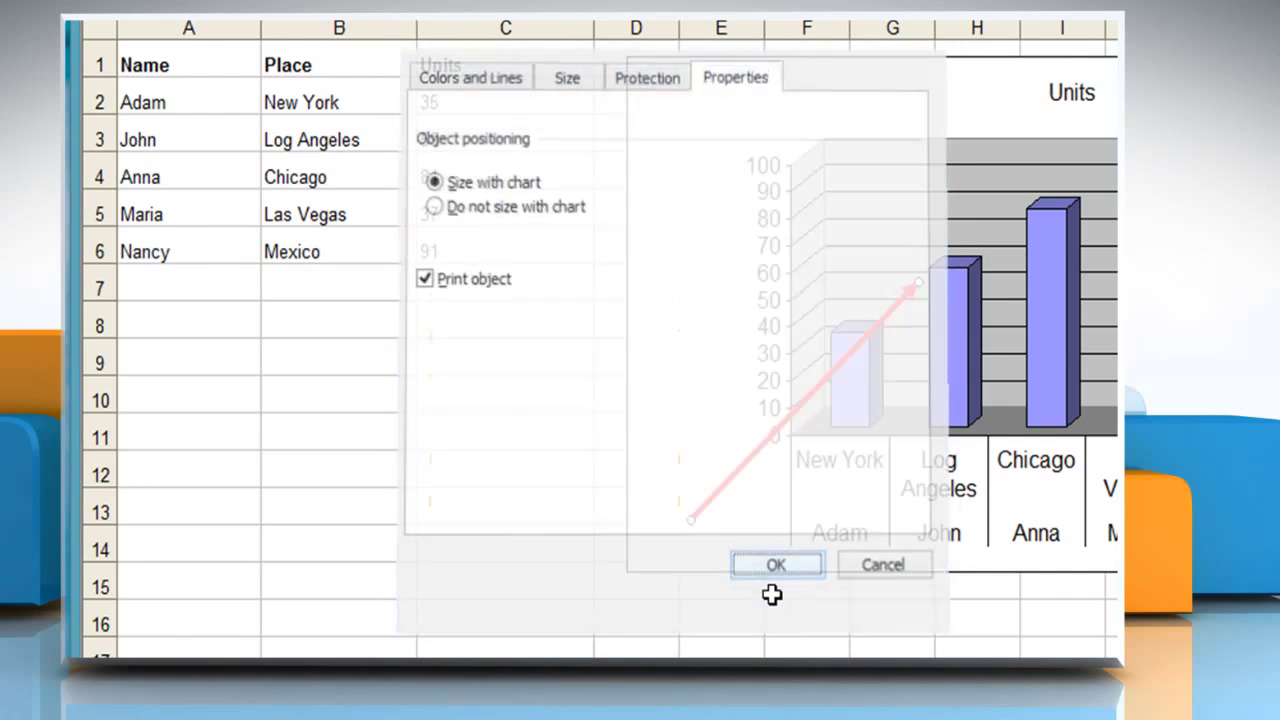
left_click(777, 564)
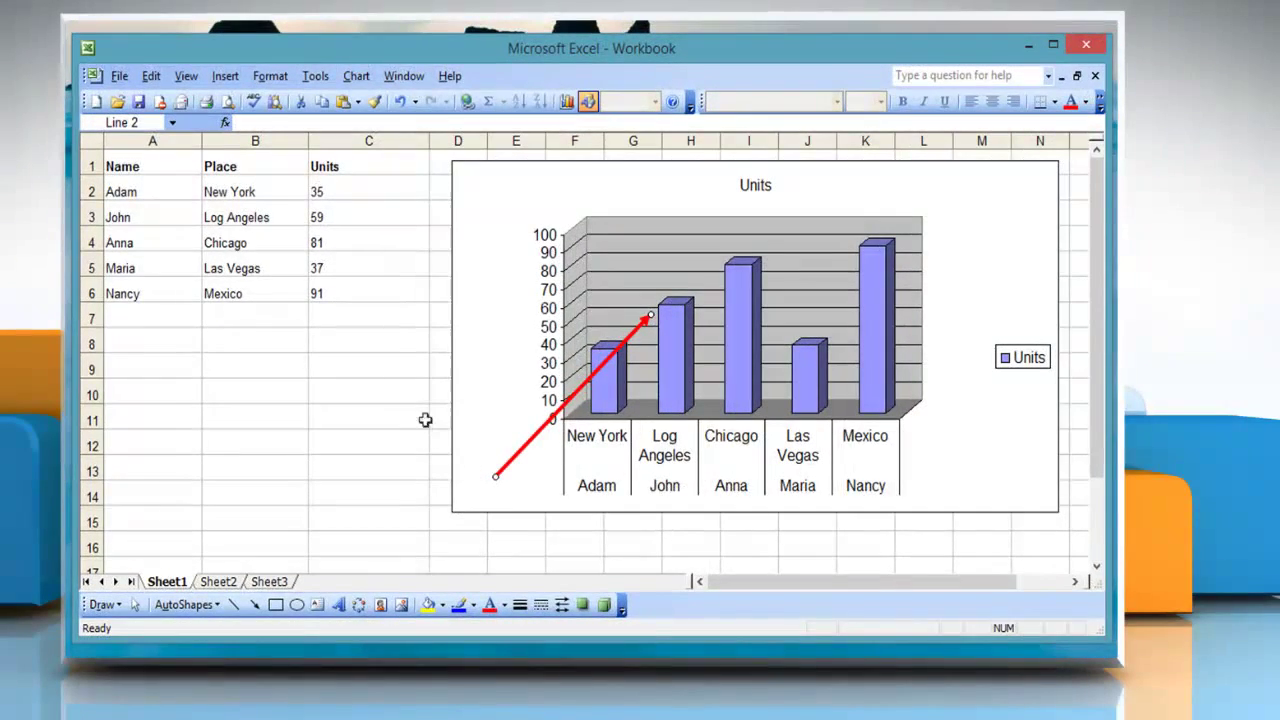
left_click(368, 417)
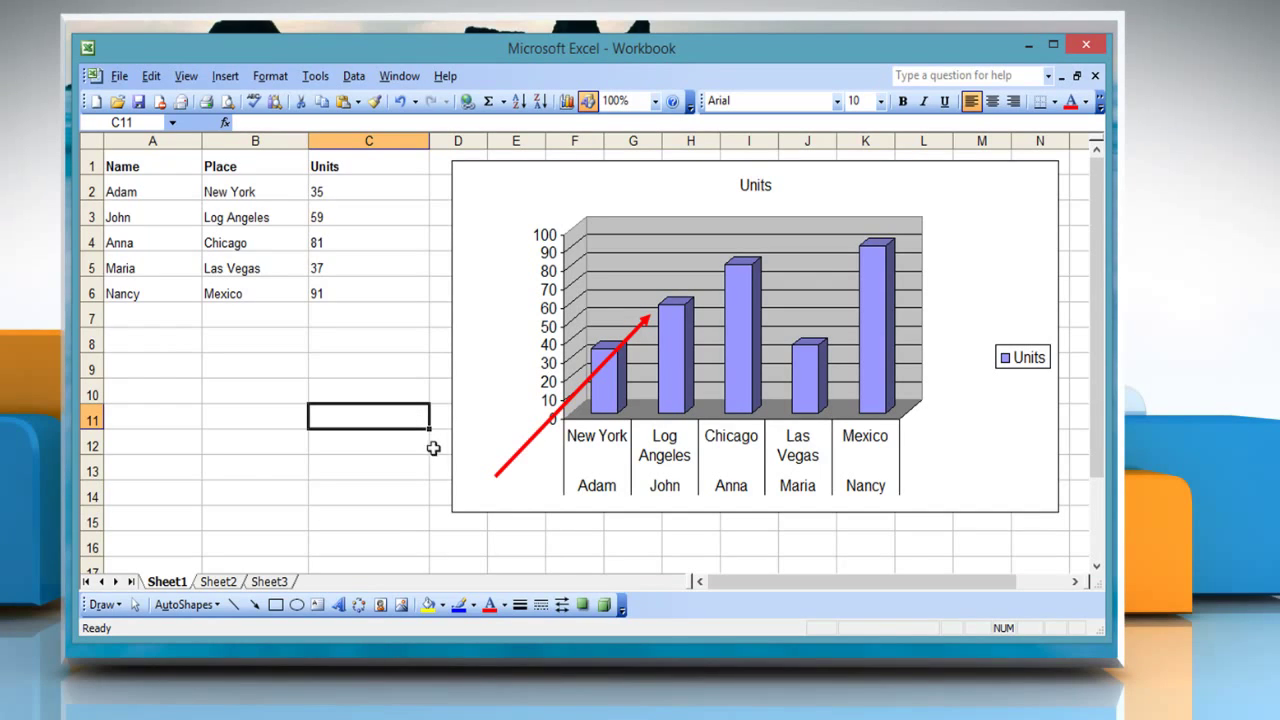
mouse_move(435, 453)
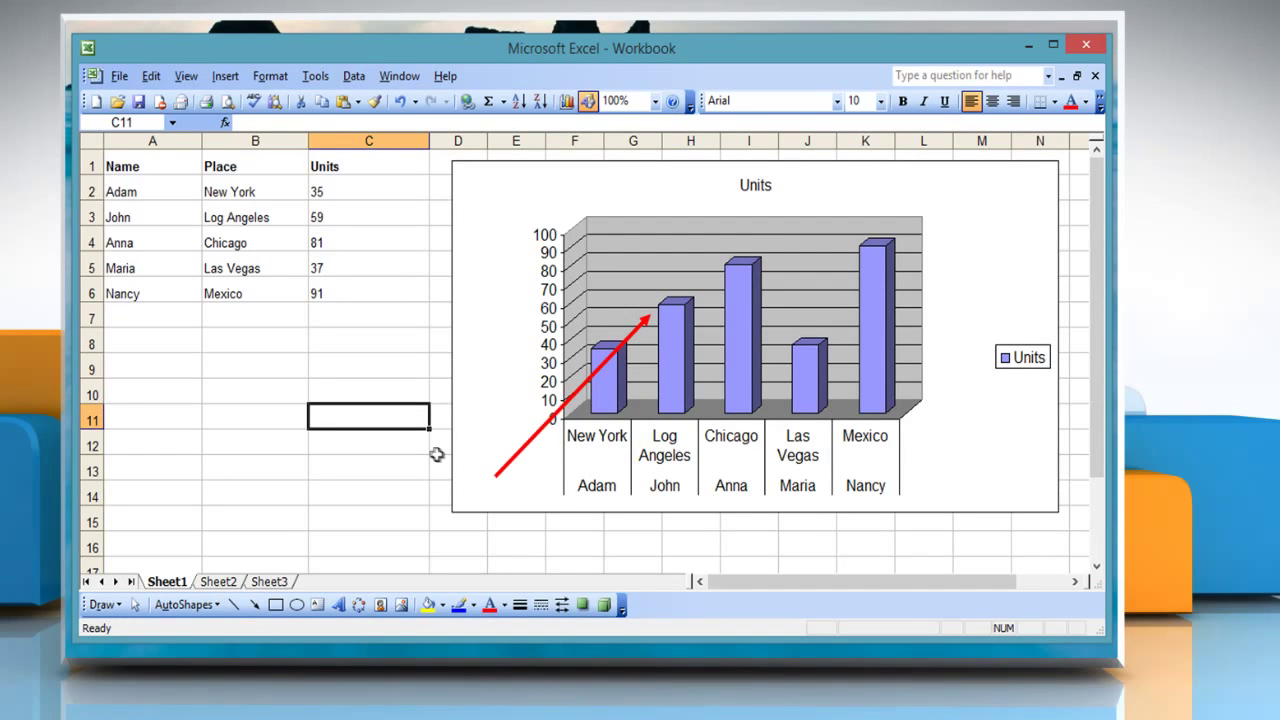